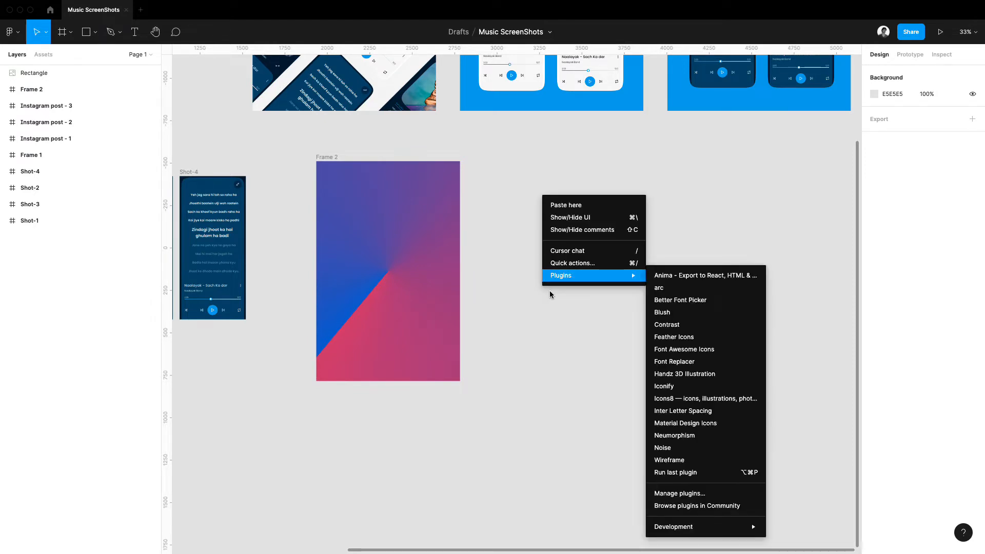
pyautogui.moveTo(687, 460)
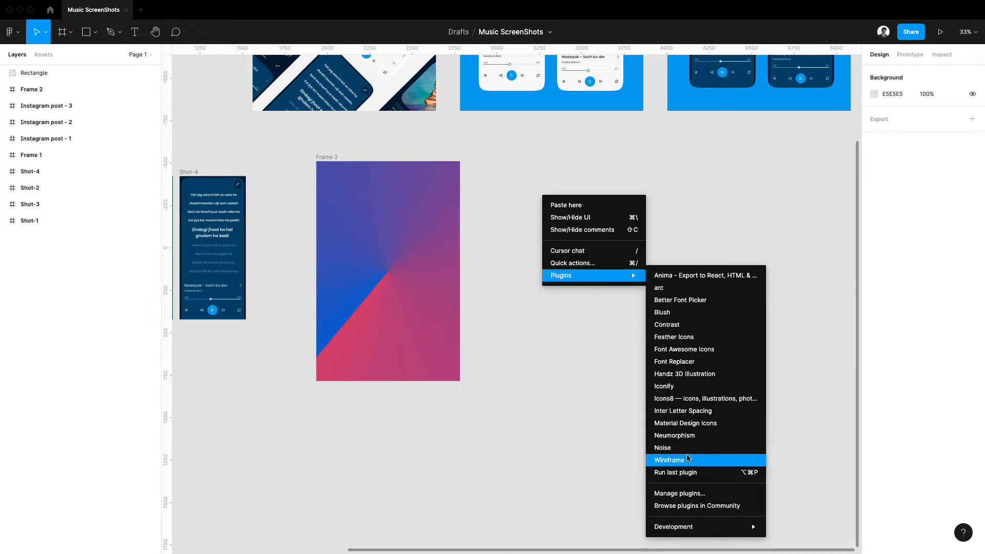
pyautogui.moveTo(686, 496)
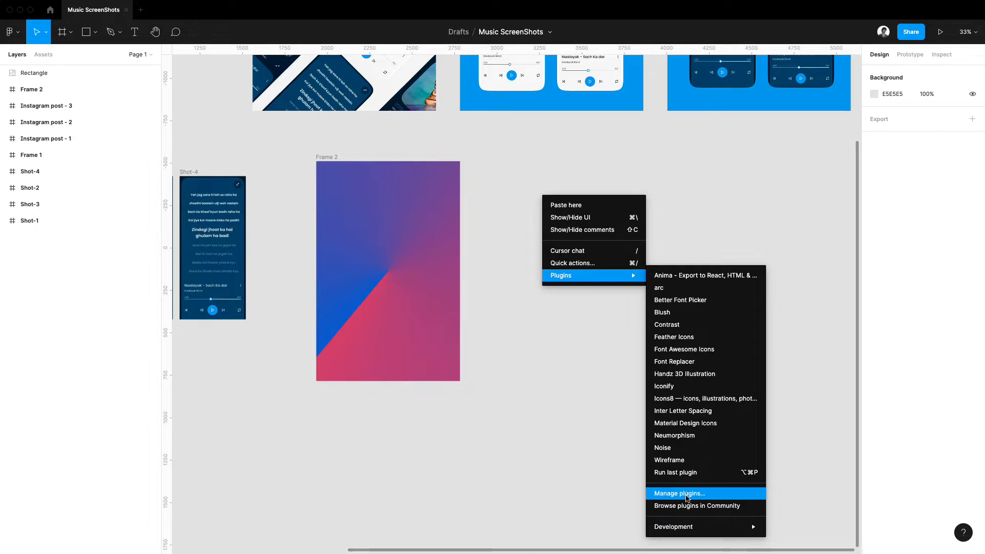
pyautogui.moveTo(706, 506)
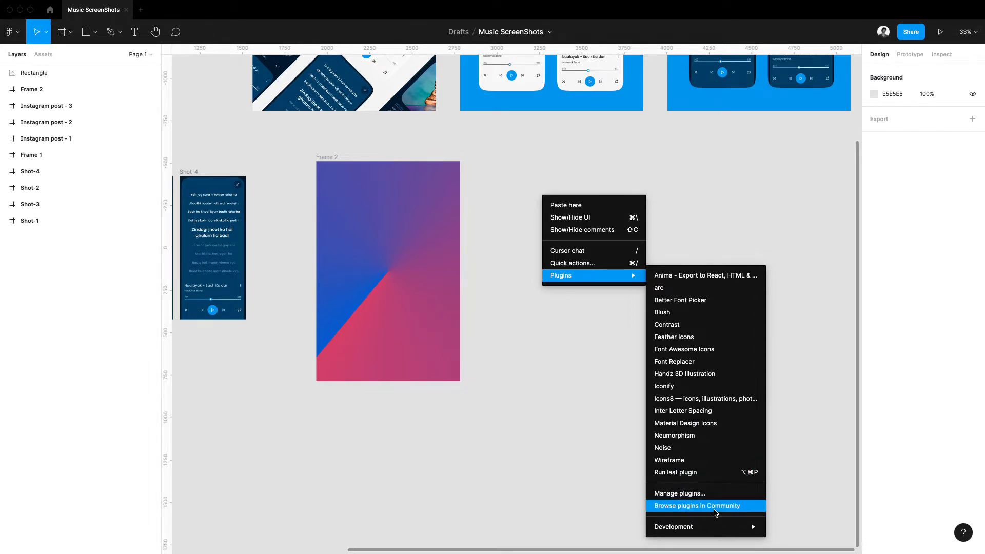
# Step: Search the Community for 'noise' and confirm the Noise plugin is installed under Plugins
pyautogui.click(697, 506)
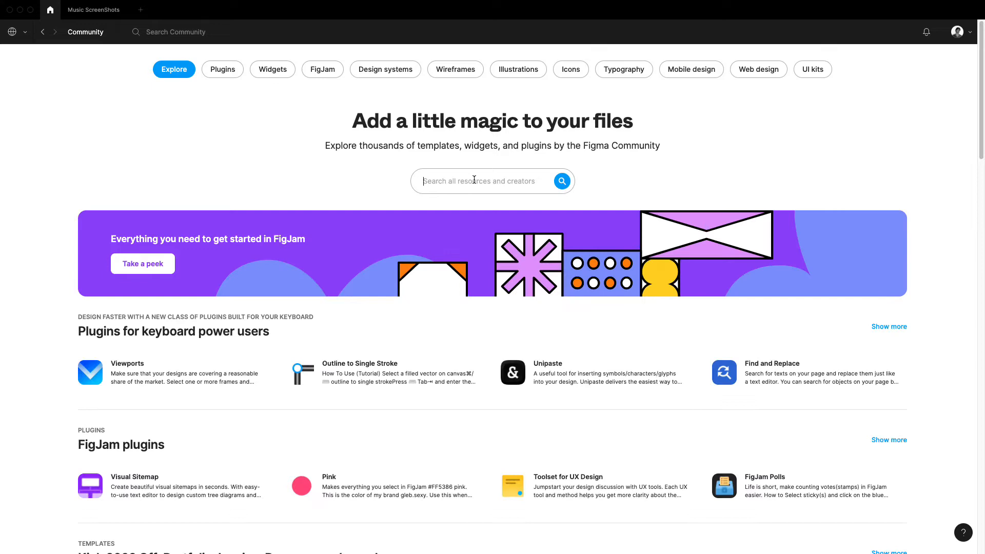
pyautogui.write('noise')
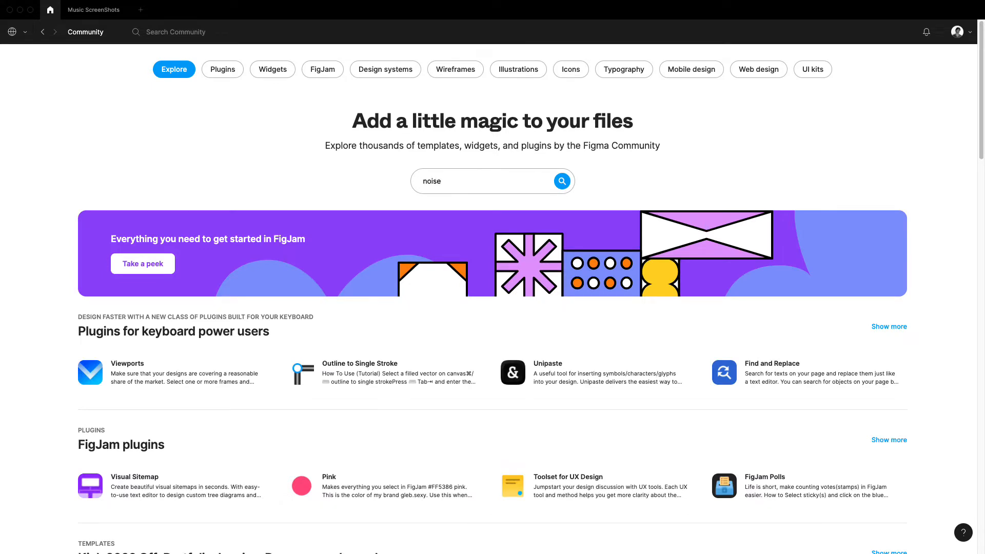
pyautogui.click(561, 182)
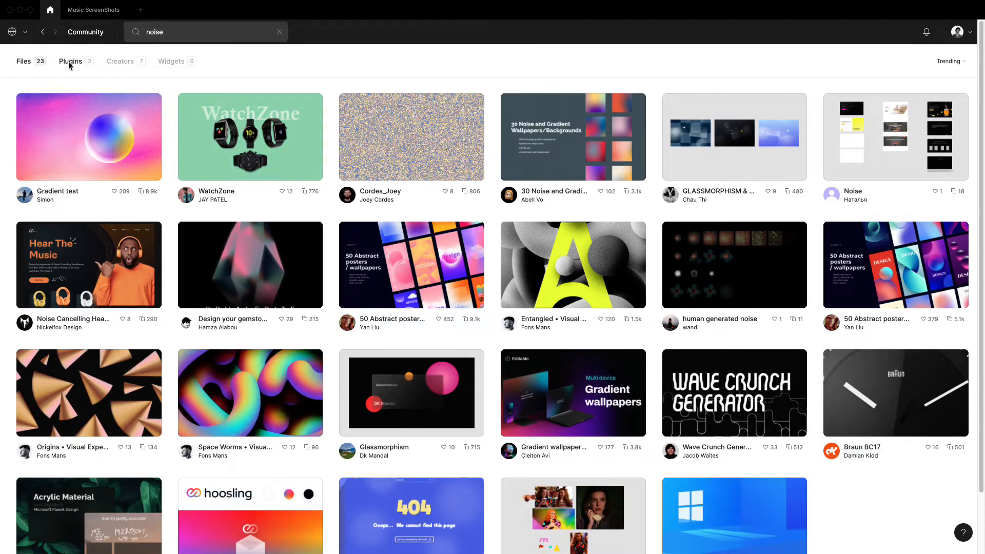
pyautogui.click(71, 61)
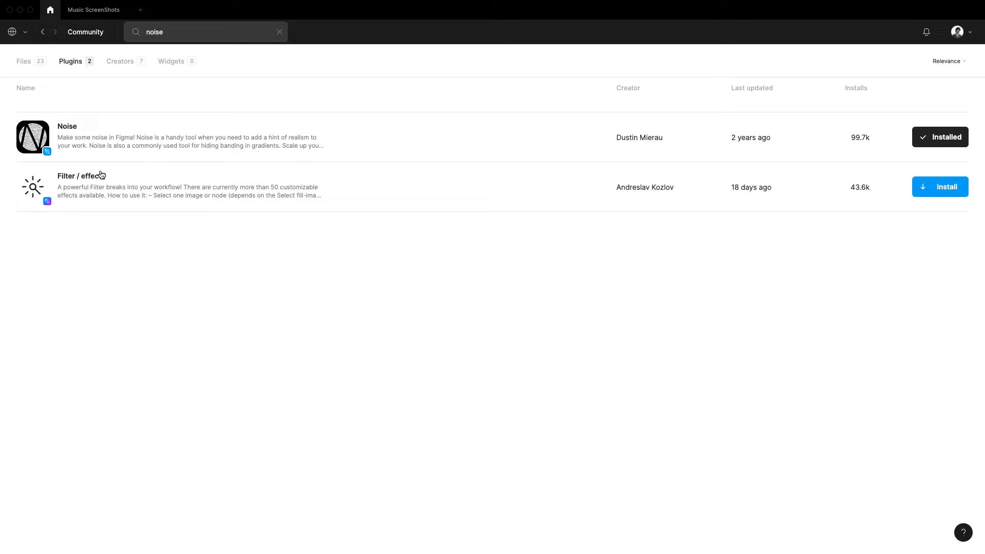
pyautogui.moveTo(98, 177)
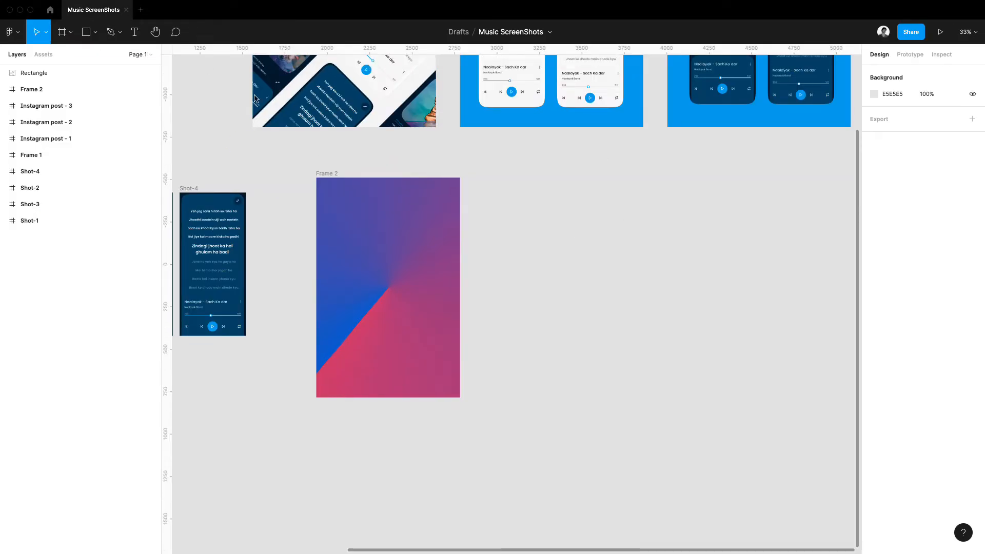
# Step: Draw Frame 3 right of Frame 2, with grey Rectangle 6 inside it selected
pyautogui.moveTo(536, 177); pyautogui.dragTo(728, 317)
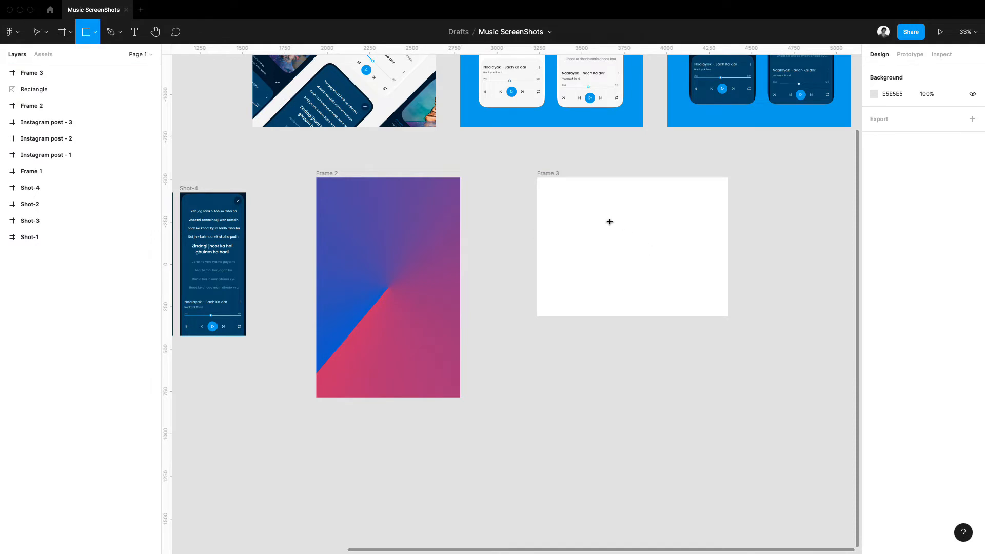
pyautogui.moveTo(573, 207); pyautogui.dragTo(699, 263)
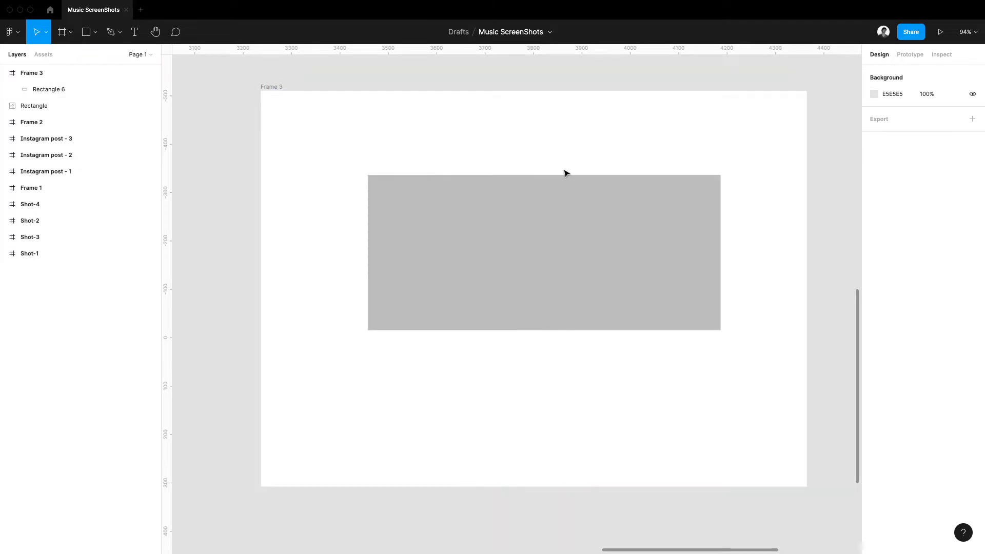
pyautogui.click(544, 251)
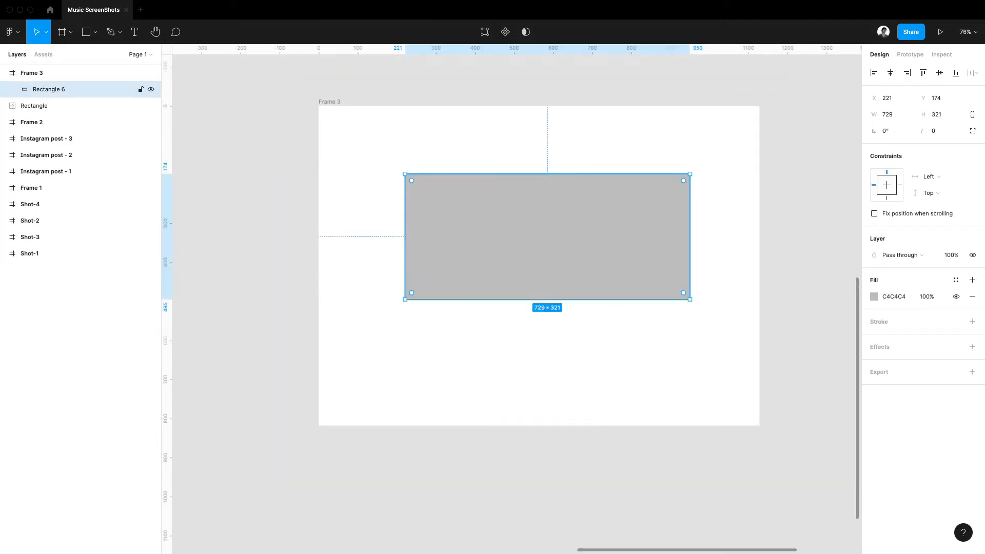
# Step: Run the Noise plugin on the rectangle and increase noise density to lighten the texture
pyautogui.rightClick(546, 237)
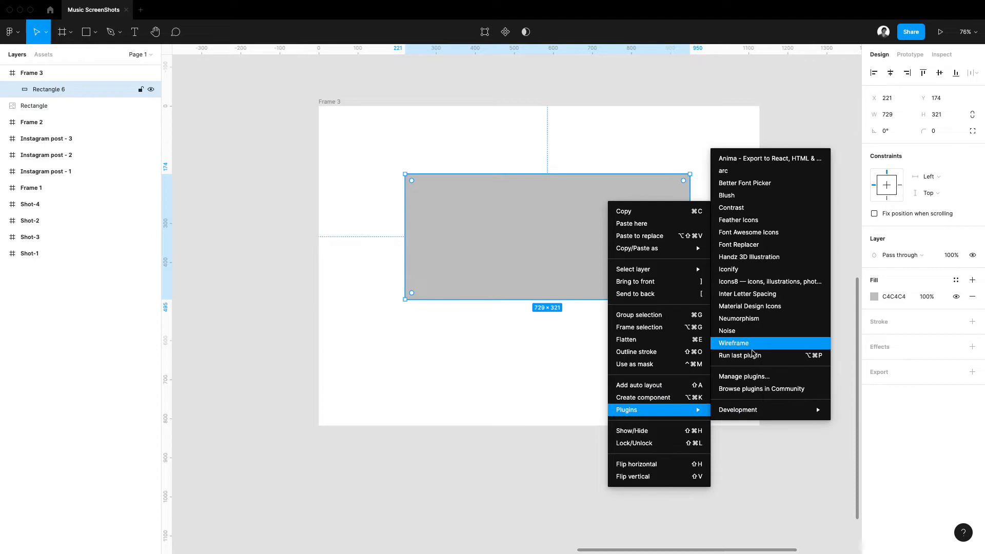
pyautogui.moveTo(749, 331)
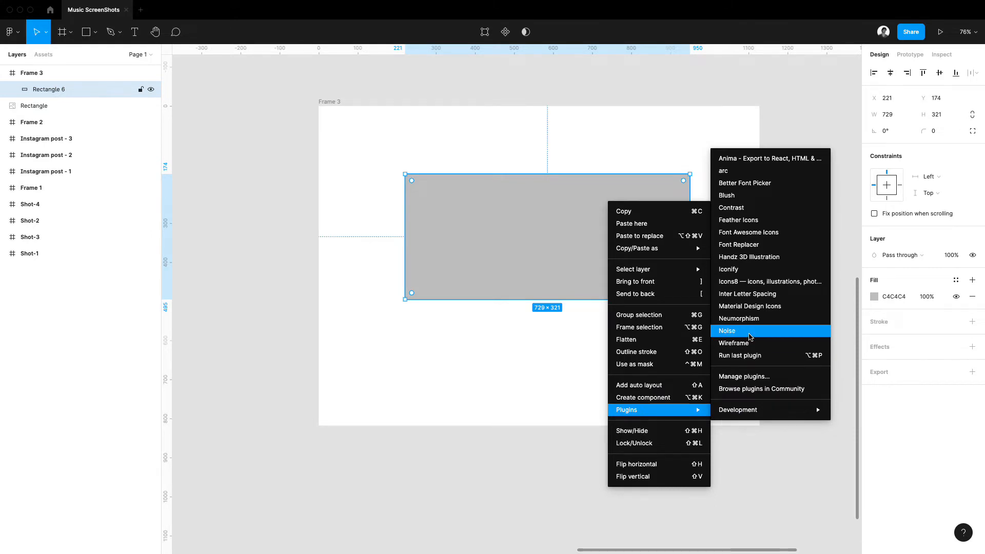
pyautogui.click(727, 331)
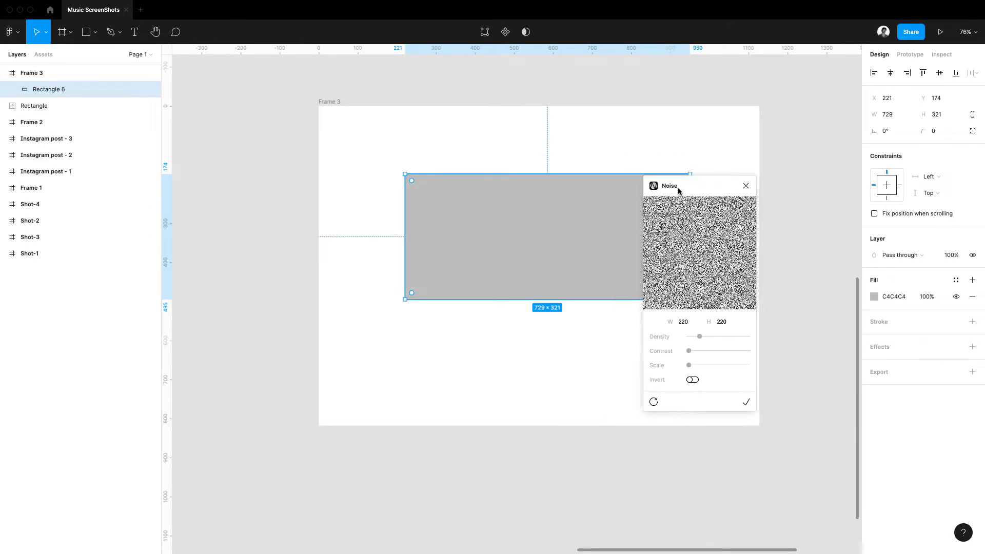
pyautogui.moveTo(698, 336); pyautogui.dragTo(709, 336)
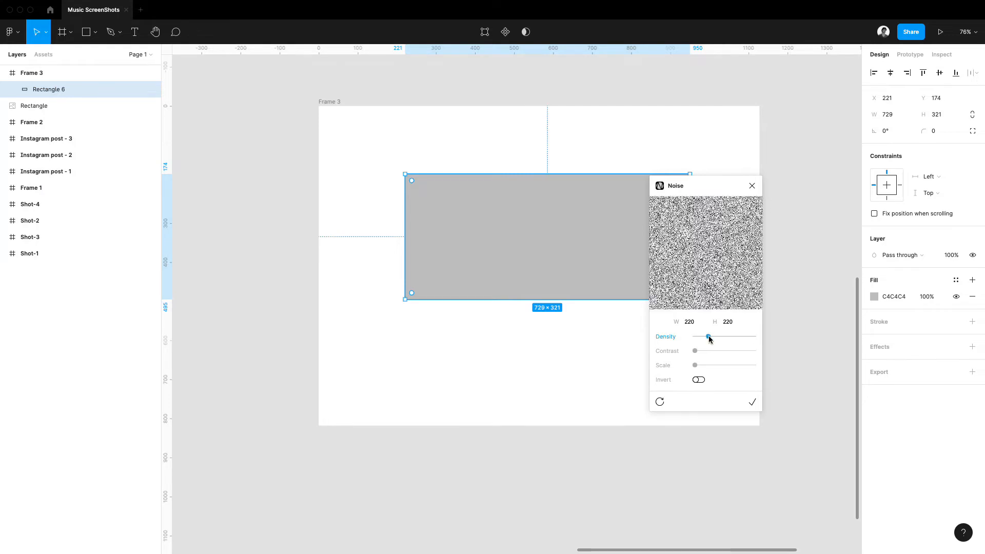
pyautogui.moveTo(708, 336); pyautogui.dragTo(739, 336)
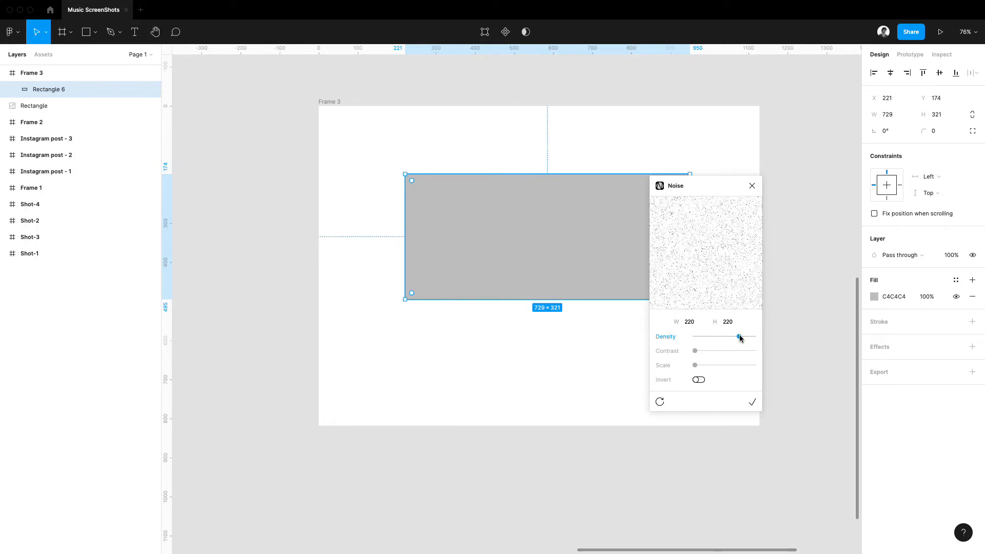
pyautogui.moveTo(739, 337); pyautogui.dragTo(731, 338)
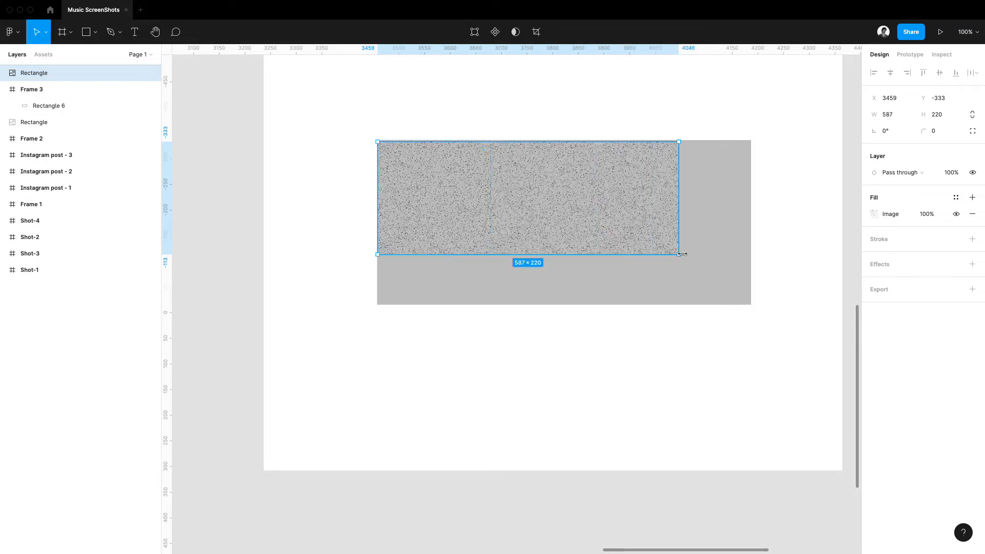
# Step: Stretch the noise rectangle to cover grey Rectangle 6 at 729 × 321
pyautogui.moveTo(680, 254); pyautogui.dragTo(750, 274)
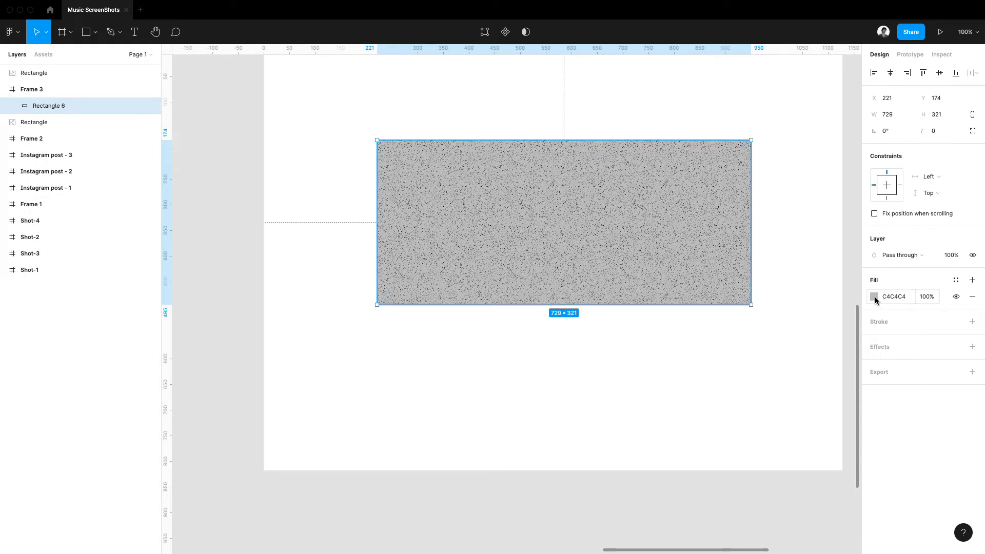
# Step: Give Rectangle 6 an angular blue-to-pink gradient fill, raising the pink stop's opacity
pyautogui.click(874, 296)
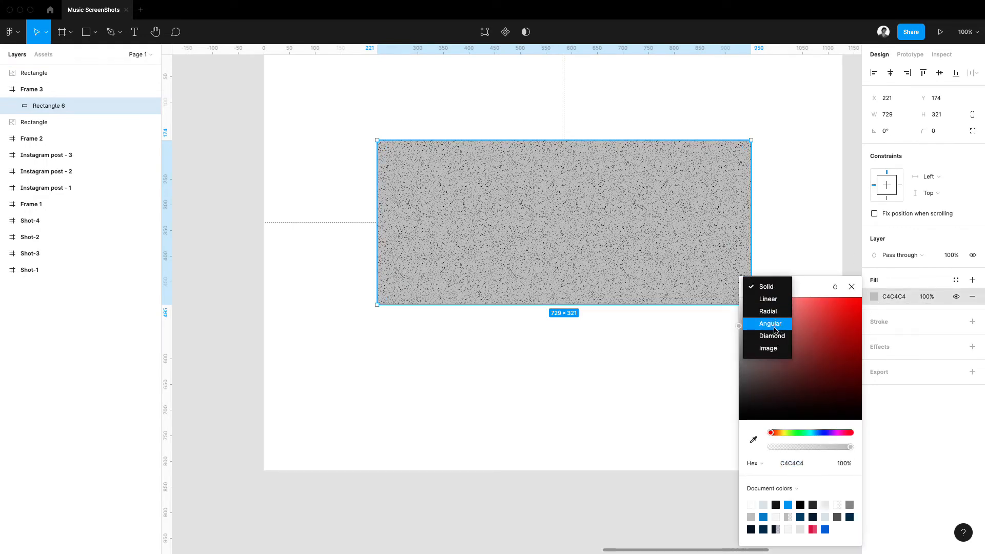
pyautogui.click(770, 324)
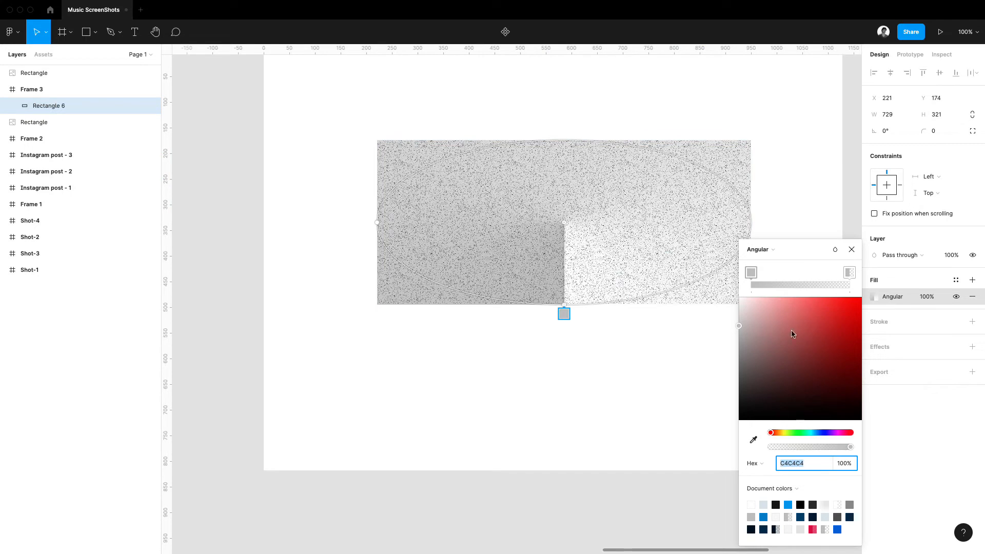
pyautogui.write('FF2121')
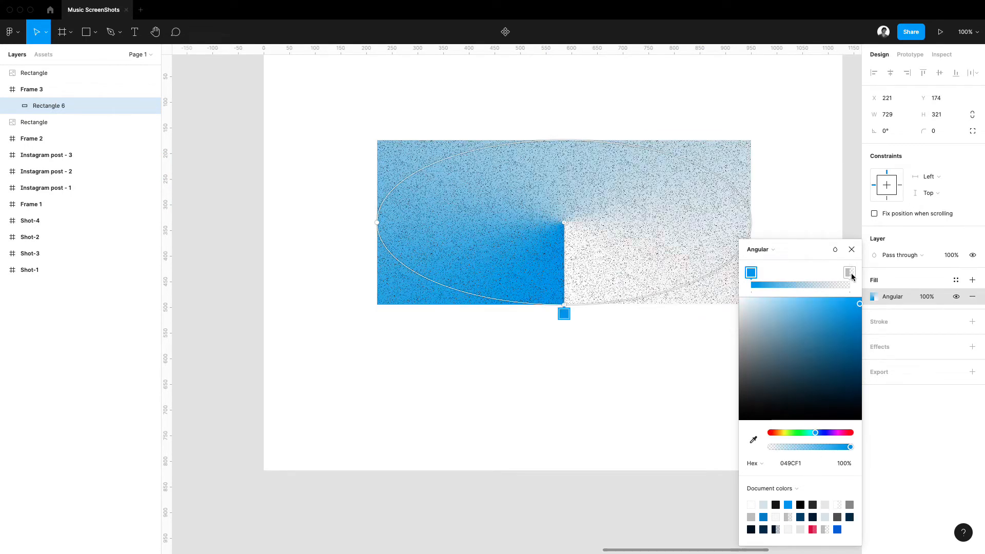
pyautogui.click(850, 271)
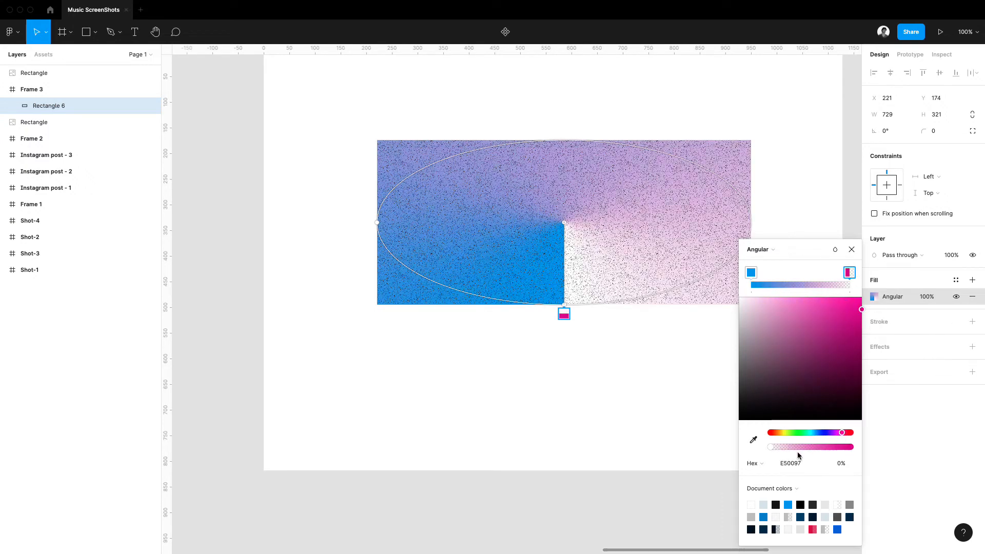
pyautogui.moveTo(776, 447); pyautogui.dragTo(807, 447)
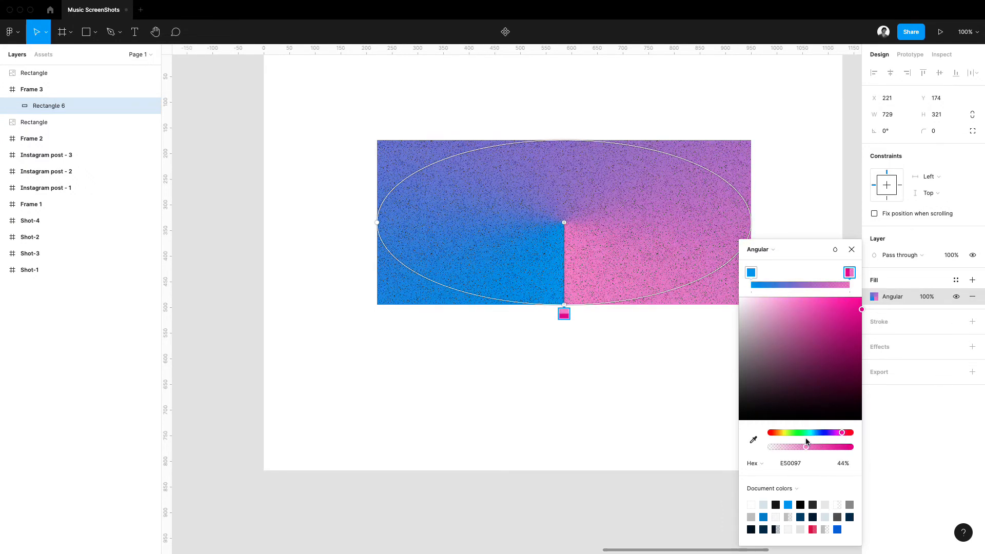
pyautogui.moveTo(807, 447); pyautogui.dragTo(825, 446)
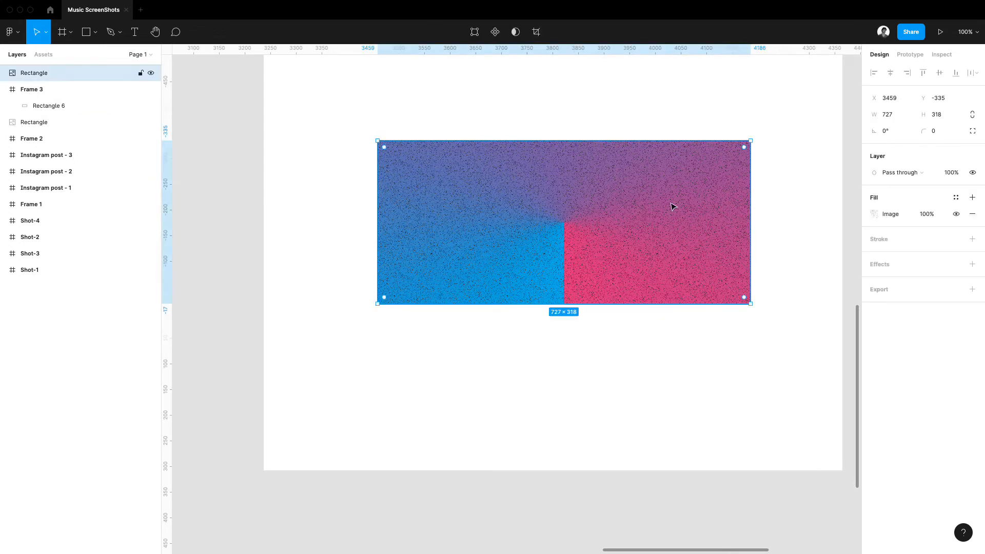
pyautogui.moveTo(657, 165)
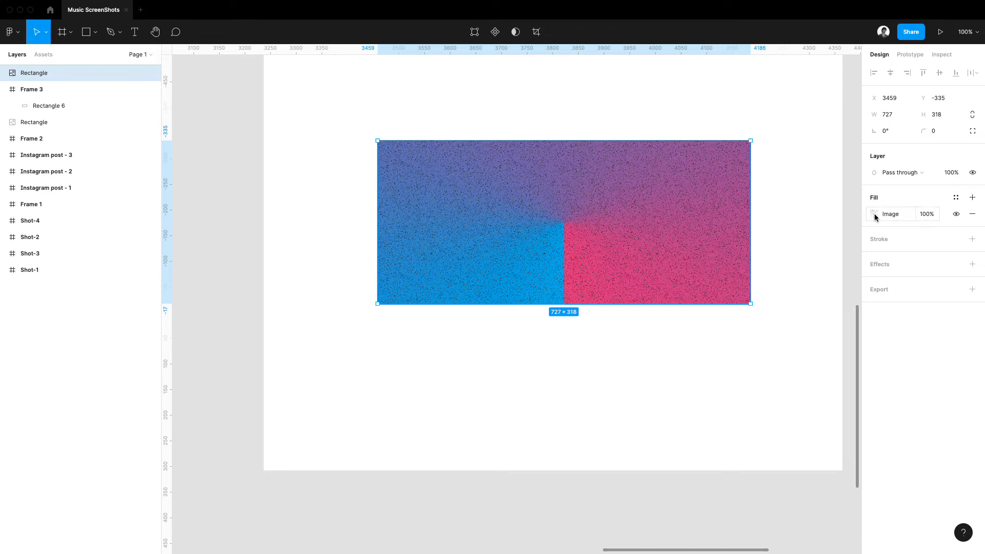
# Step: Cool the noise image's temperature, adjust tint and highlights, and set tile scale to 10%
pyautogui.click(874, 214)
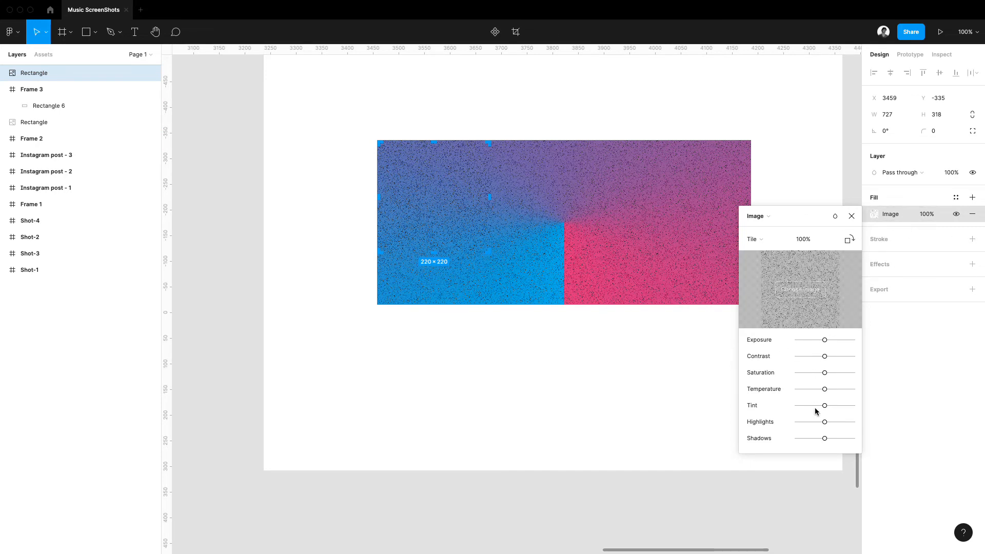
pyautogui.moveTo(825, 389); pyautogui.dragTo(809, 388)
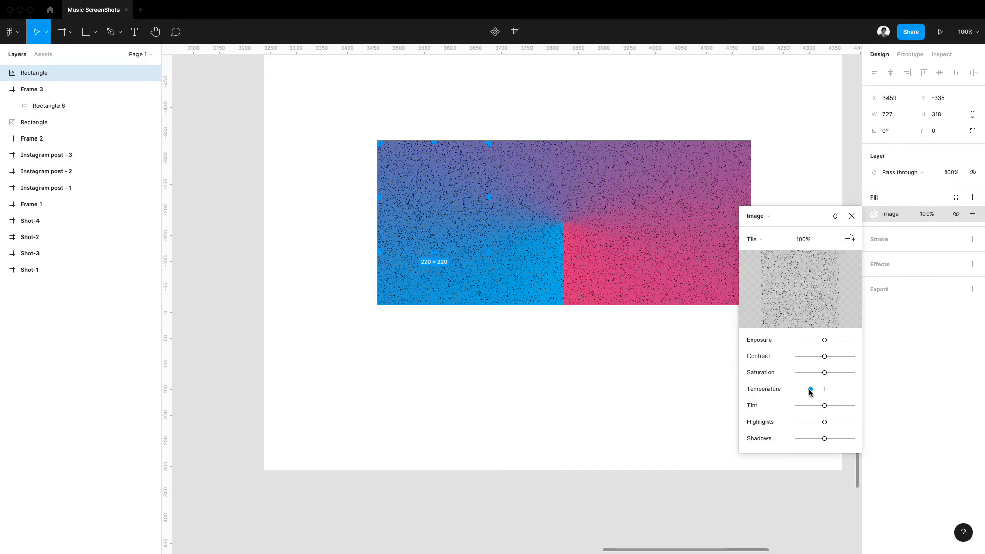
pyautogui.moveTo(825, 405); pyautogui.dragTo(854, 405)
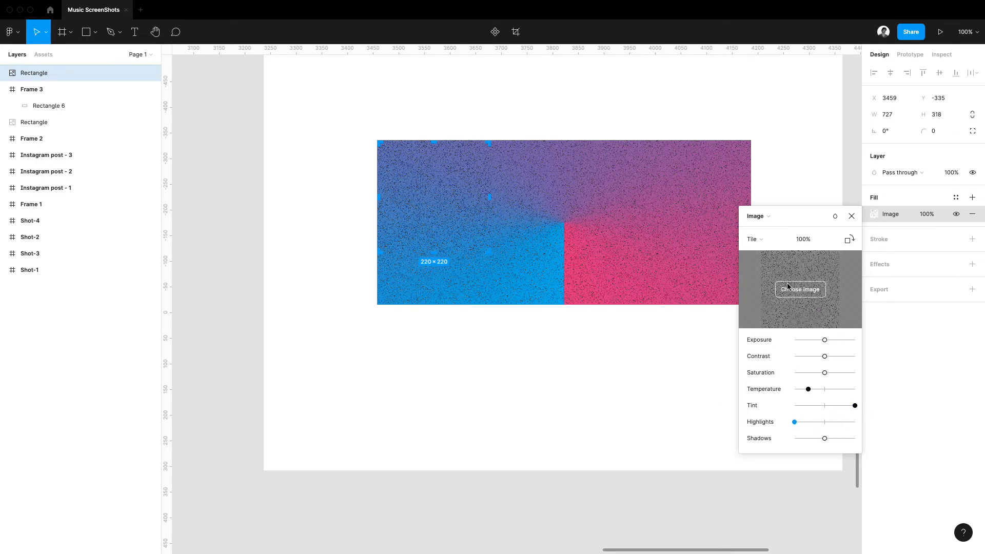
pyautogui.click(816, 239)
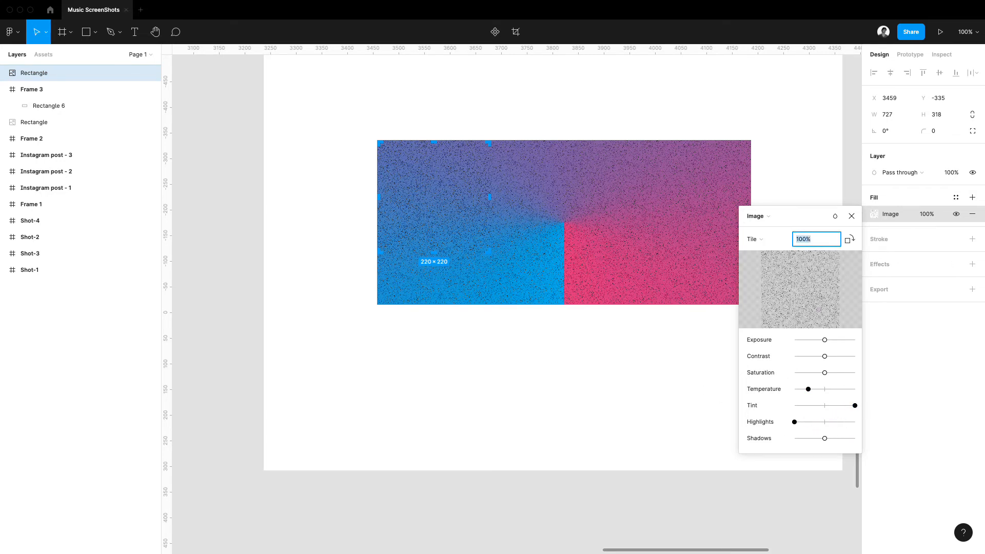
pyautogui.write('10%')
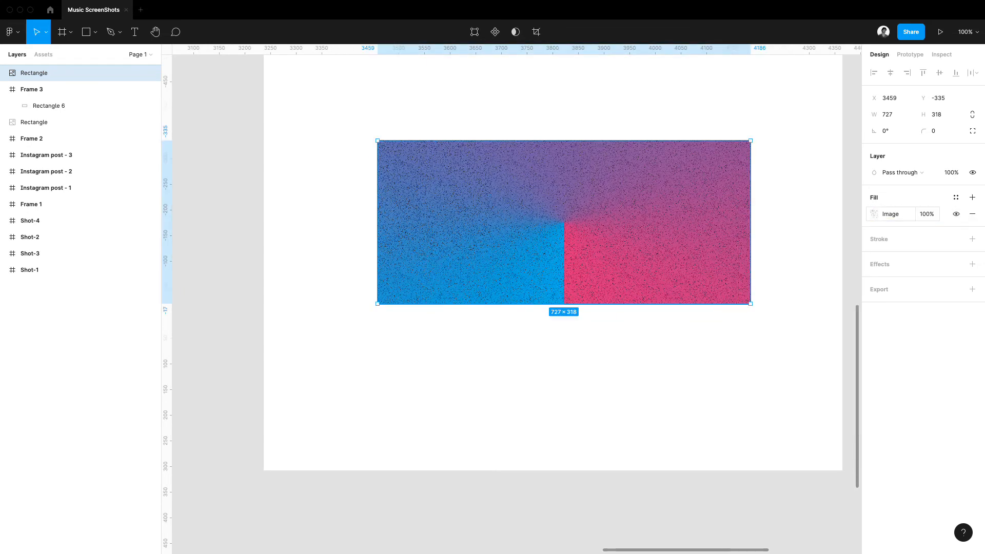
# Step: Set the noise image fill's opacity to 35%
pyautogui.click(927, 214)
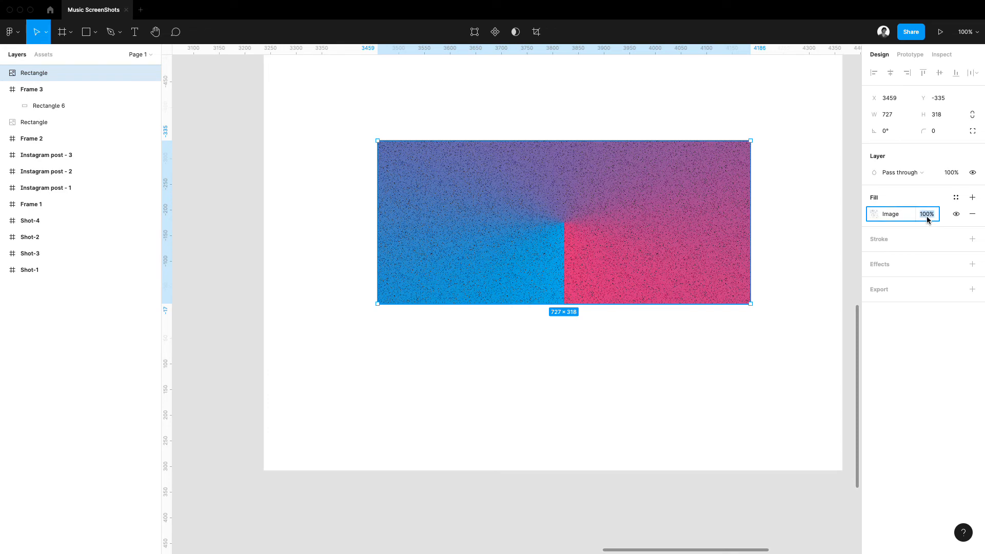
pyautogui.write('20')
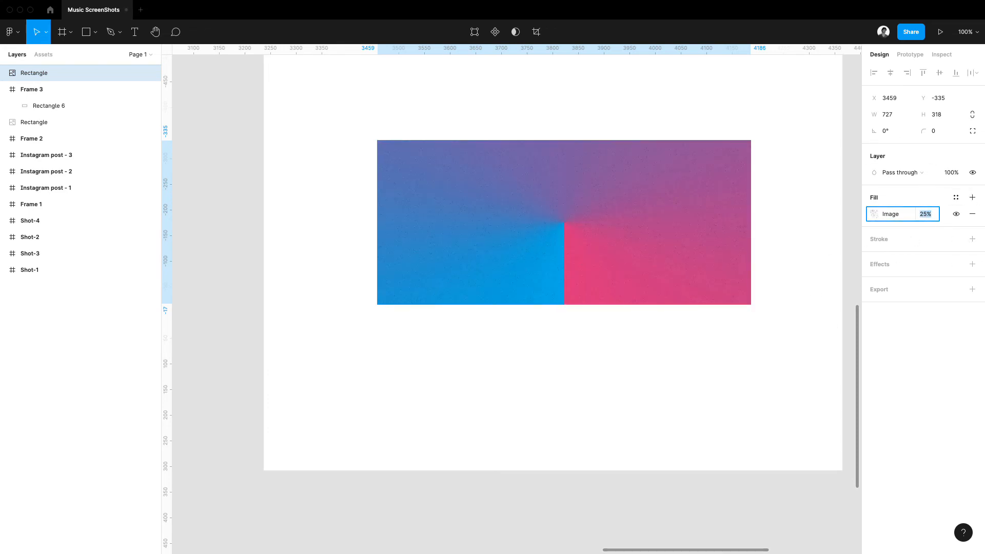
pyautogui.write('35')
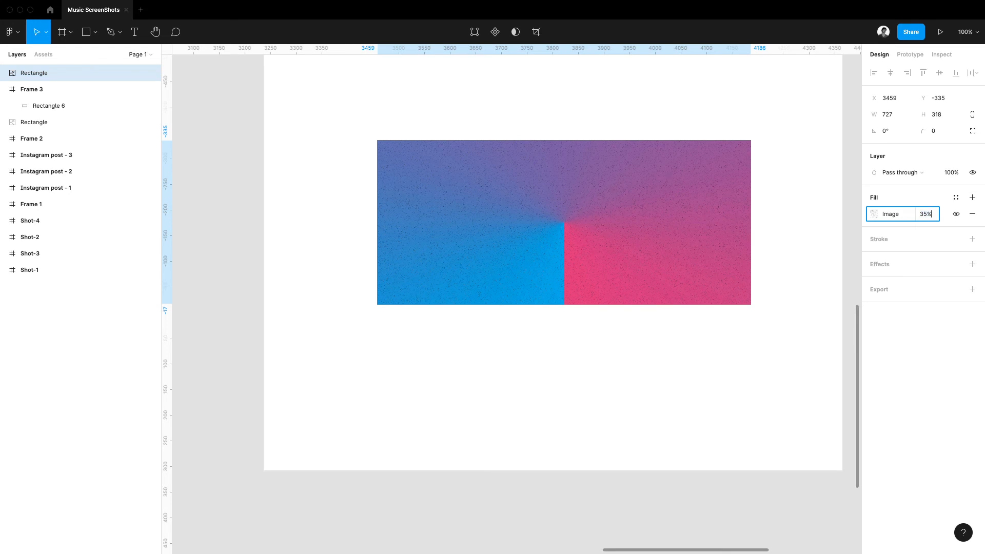